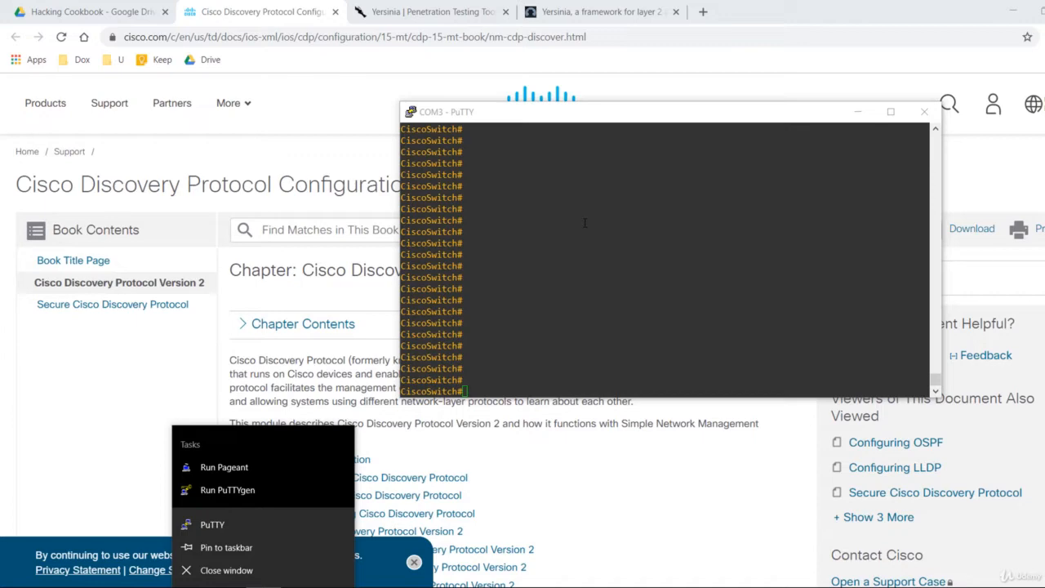
Run 'sh cdp neighbors' on the CiscoSwitch console to check for current neighbors
{"action": "left_click", "coordinate": [584, 245]}
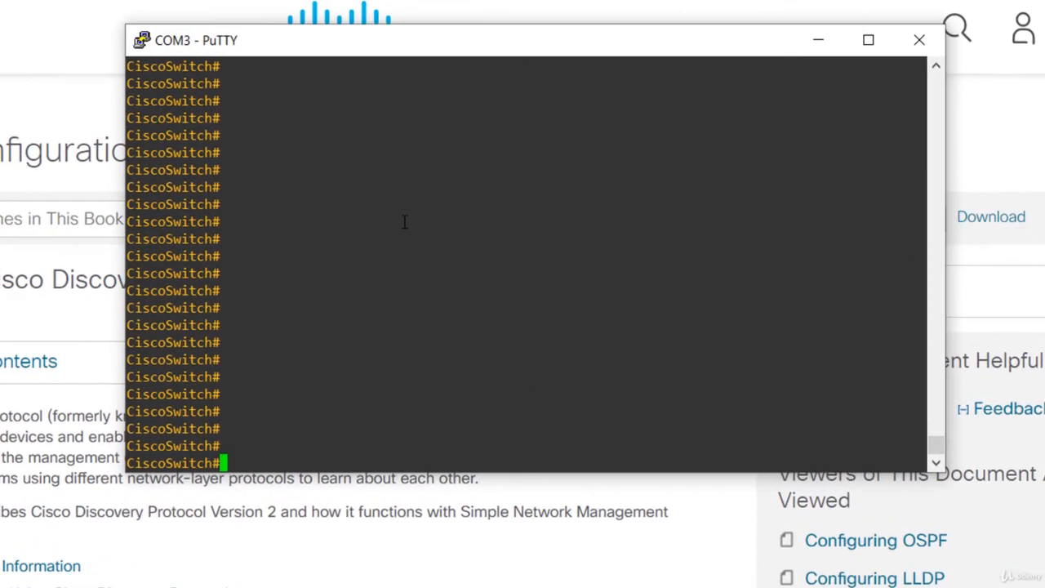
{"action": "type", "text": "sh cdp neighbors"}
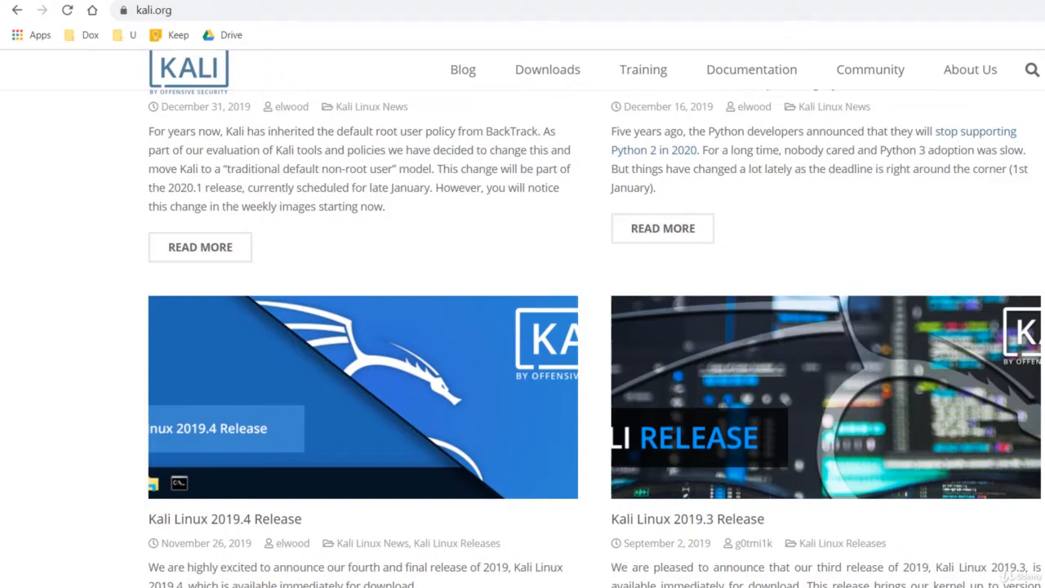
Scroll kali.org down to the 'Want to learn about Kali Linux' video section
{"action": "scroll", "scroll_direction": "down", "scroll_amount": 3}
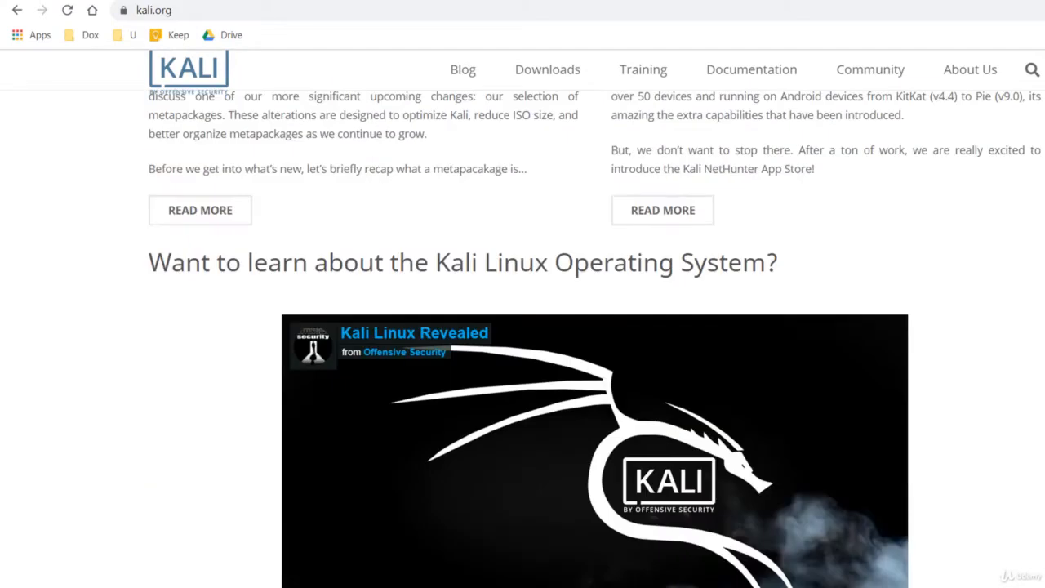
{"action": "scroll", "scroll_direction": "down", "scroll_amount": 3}
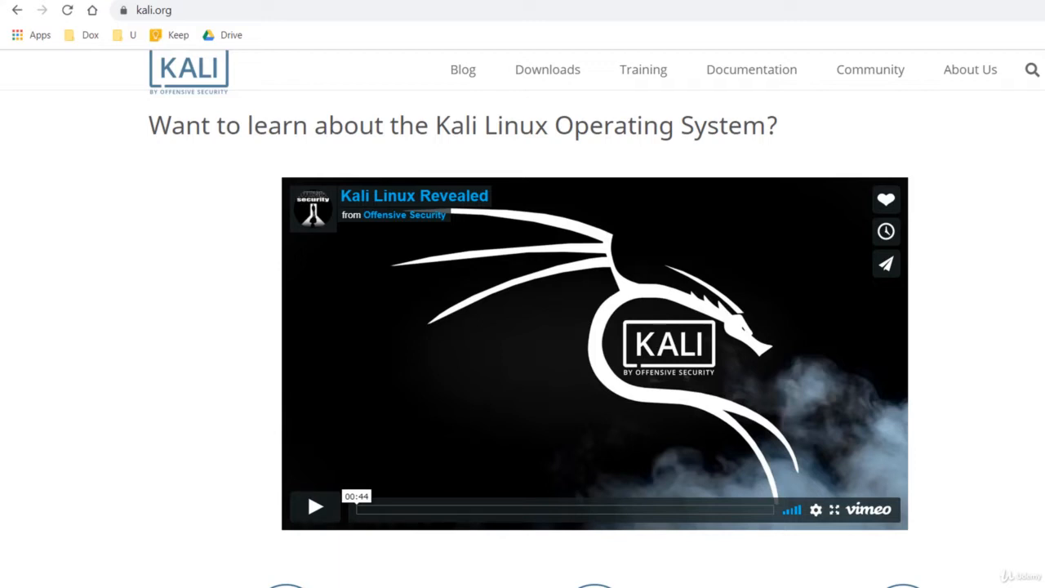
{"action": "left_click", "coordinate": [608, 12]}
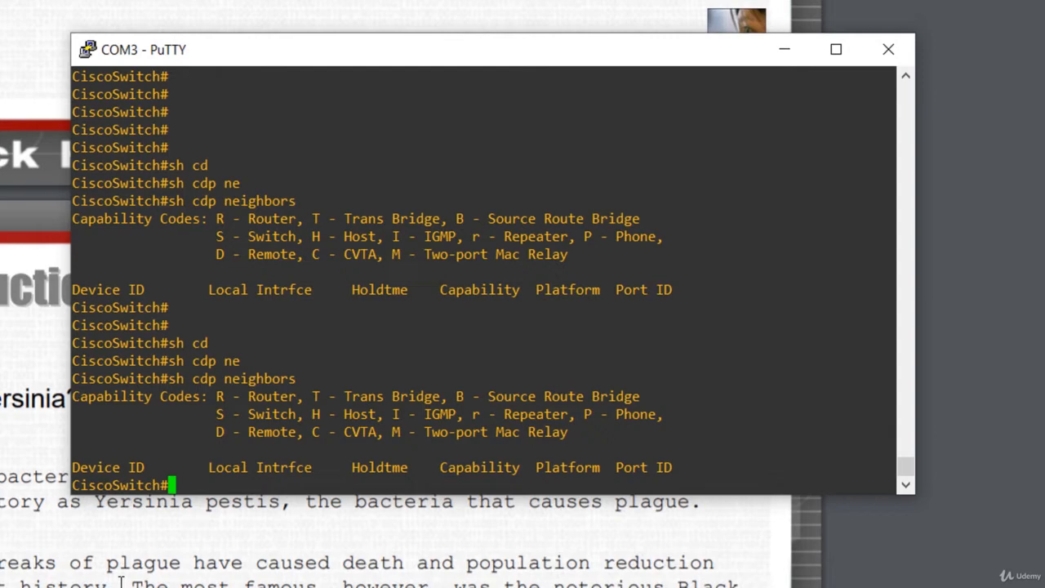
Run 'sh processes cpu sorted' filtered to CPU, PID Runtime and CDP Protocol lines
{"action": "type", "text": "sh"}
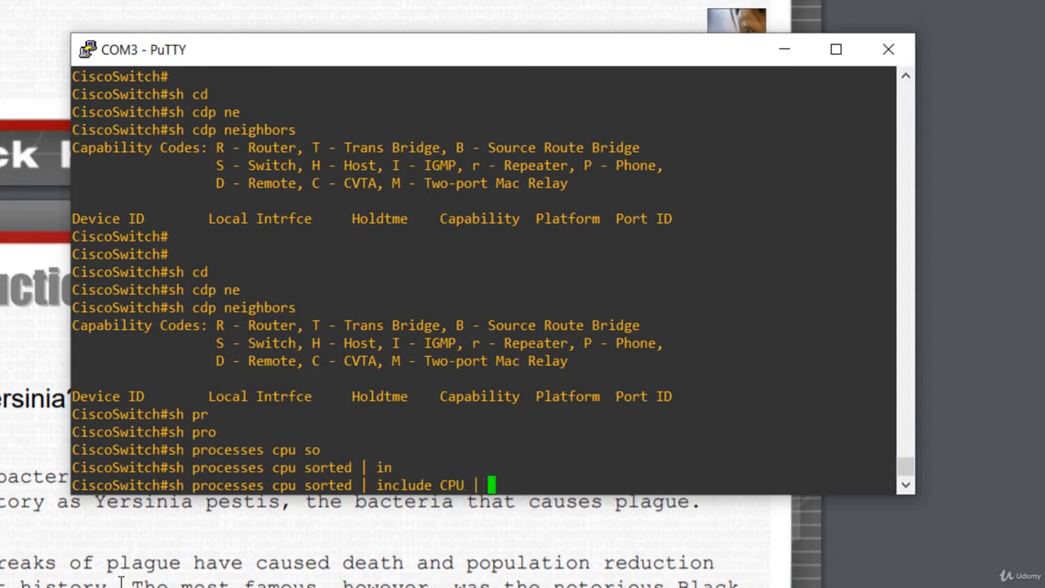
{"action": "type", "text": "PID R"}
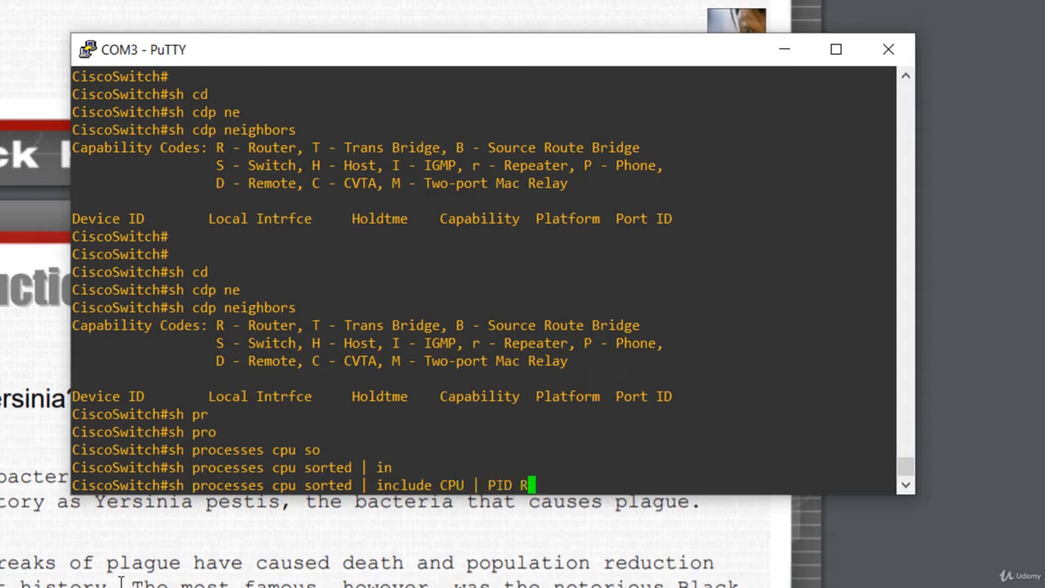
{"action": "type", "text": "untime |"}
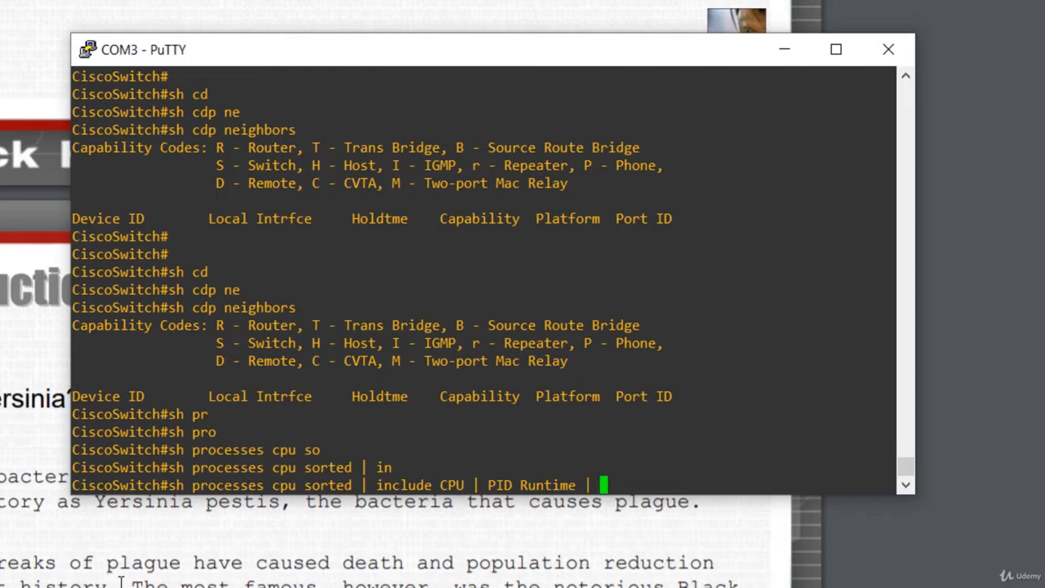
{"action": "type", "text": "CDP Protol"}
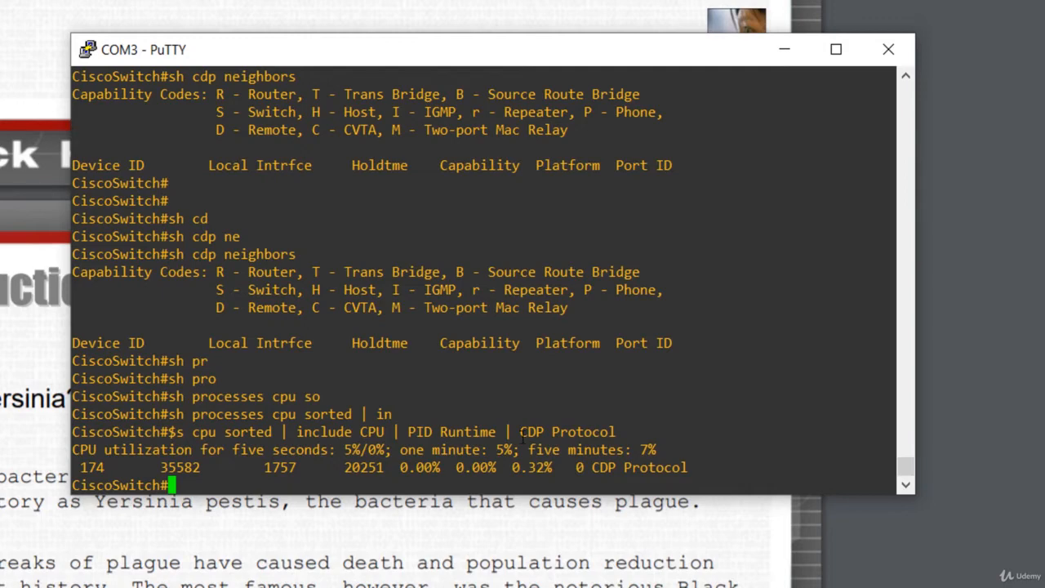
{"action": "mouse_move", "coordinate": [591, 431]}
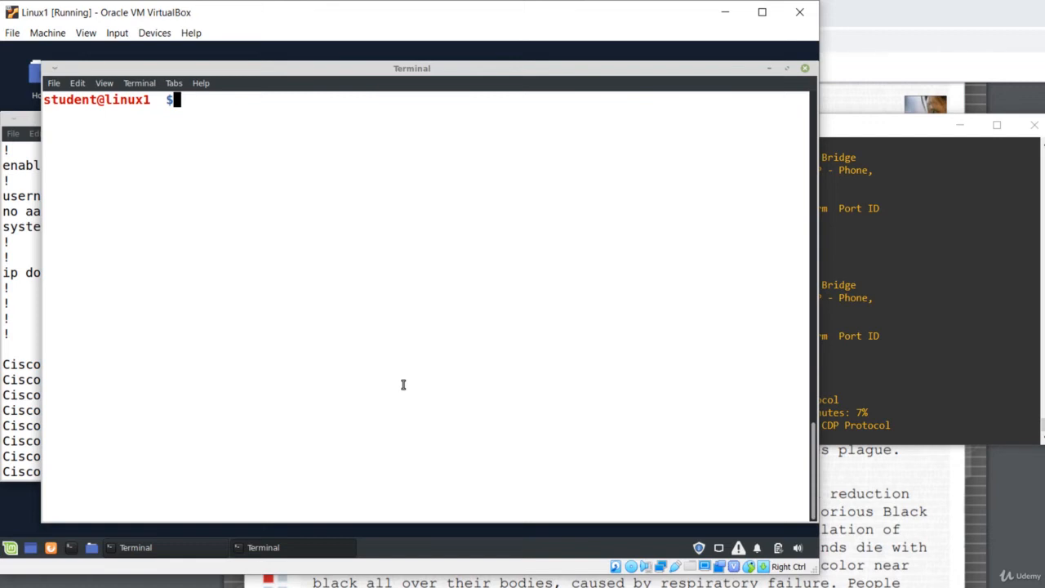
{"action": "mouse_move", "coordinate": [402, 389]}
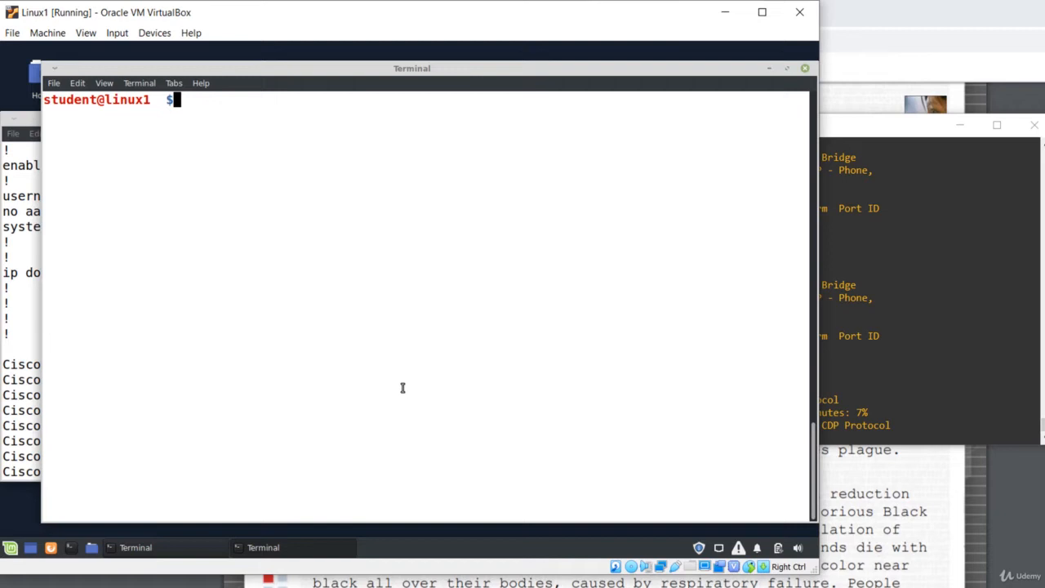
{"action": "mouse_move", "coordinate": [304, 346]}
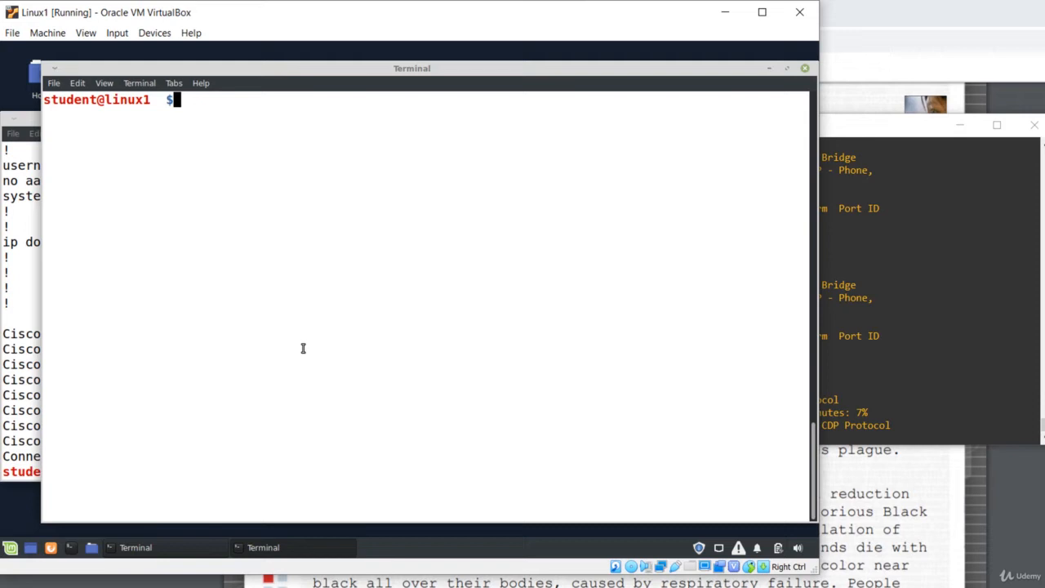
Run 'sudo apt install yersinia' with the password, then start launching Yersinia with sudo
{"action": "type", "text": "sudo apt intall yersinia"}
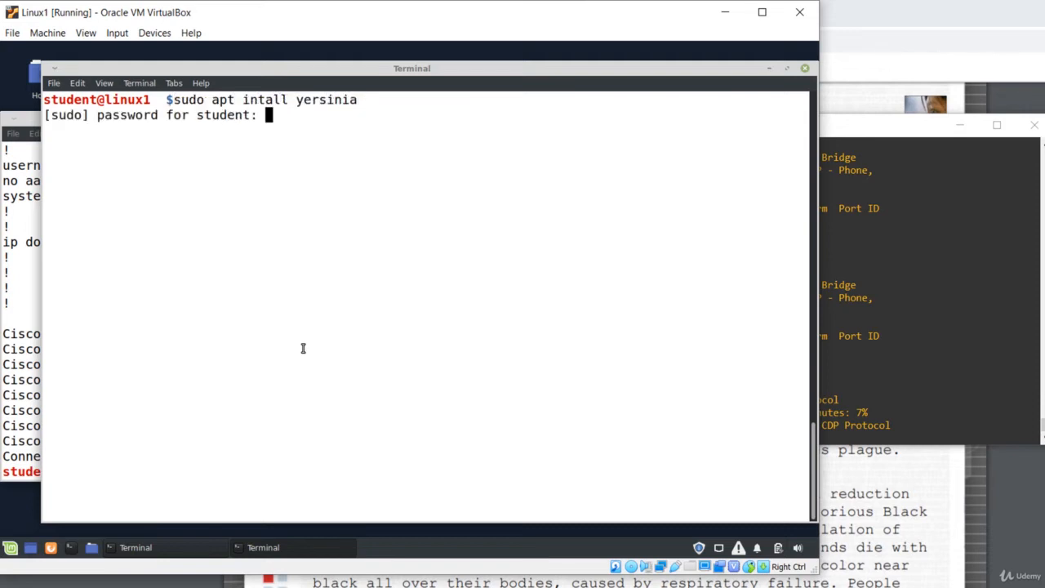
{"action": "type", "text": "**"}
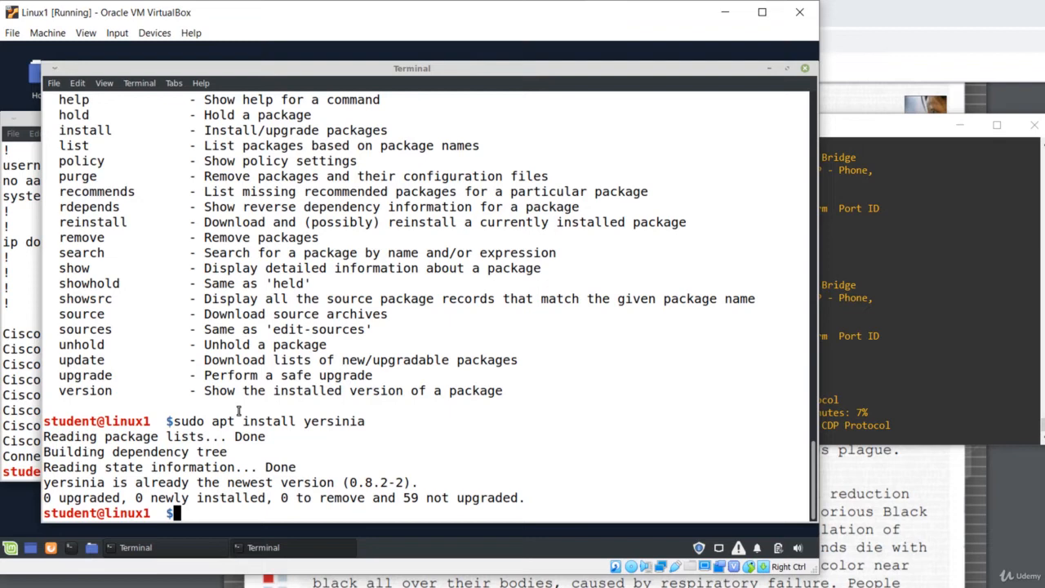
{"action": "type", "text": "sudo yers"}
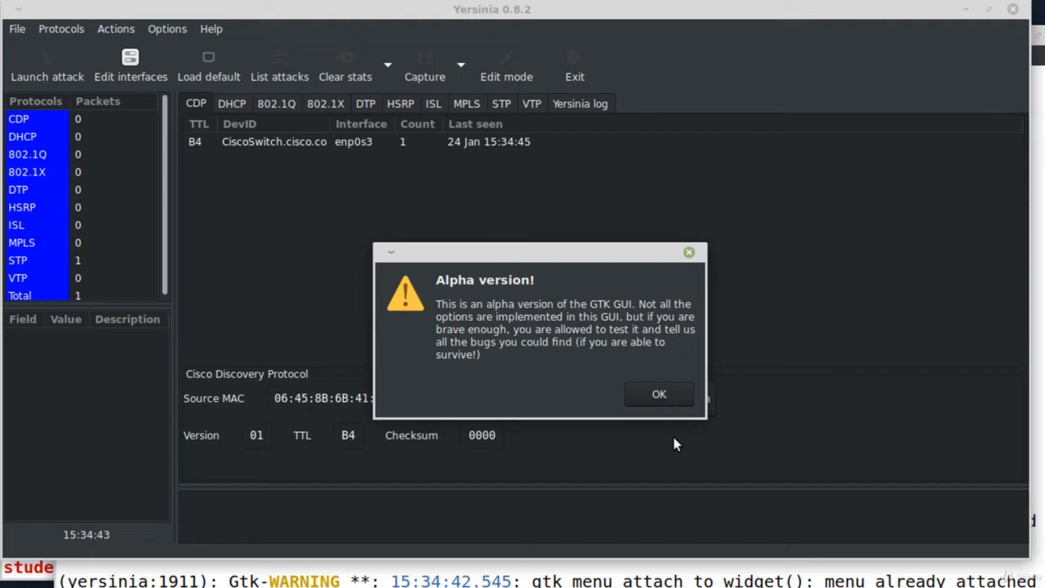
Dismiss the Alpha warning and view the captured CiscoSwitch CDP frame details
{"action": "left_click", "coordinate": [660, 393]}
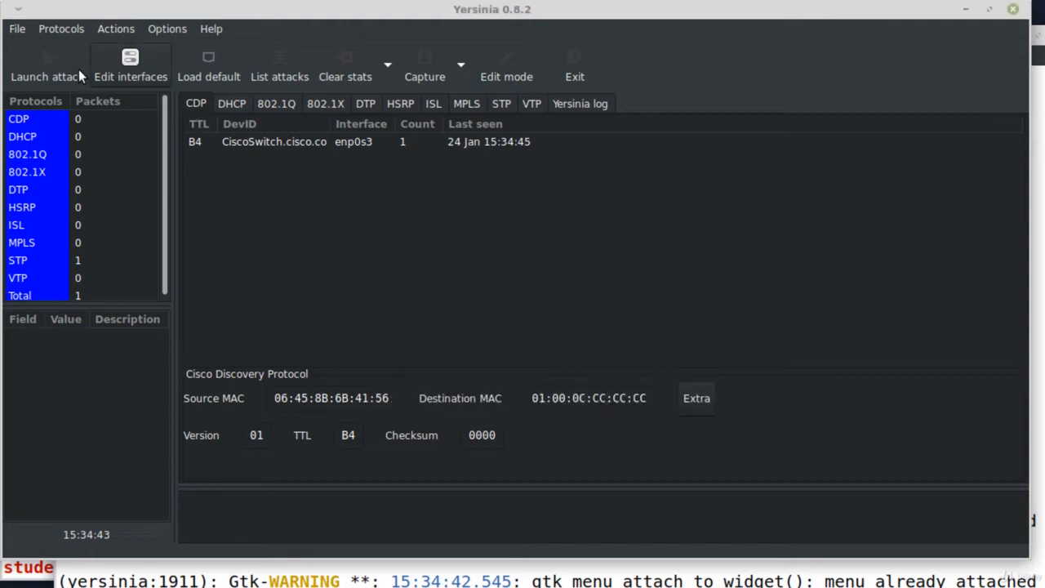
{"action": "left_click", "coordinate": [326, 141]}
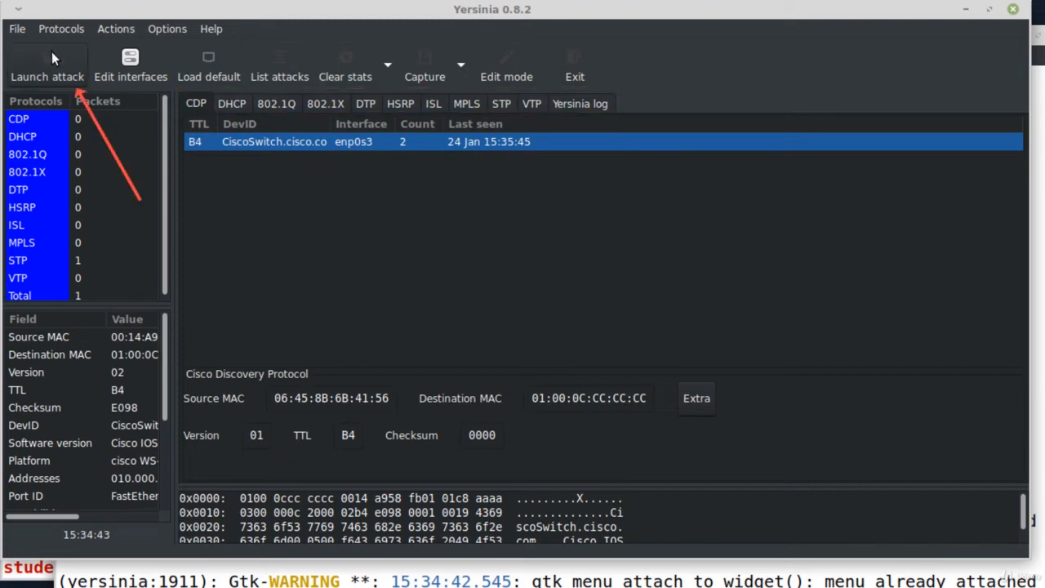
Launch the 'flooding CDP table' attack from the CDP attacks list
{"action": "left_click", "coordinate": [45, 65]}
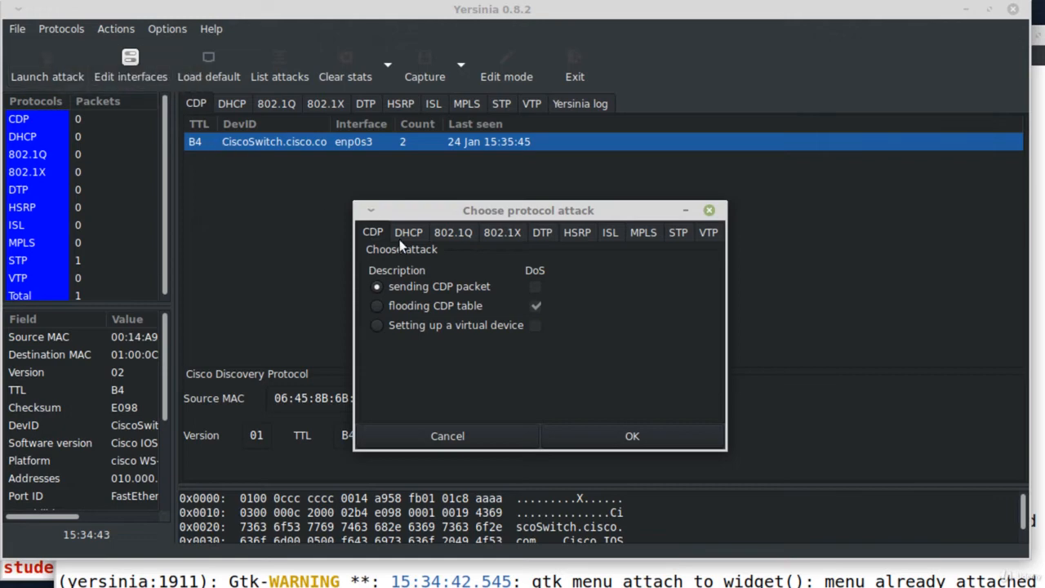
{"action": "mouse_move", "coordinate": [377, 322]}
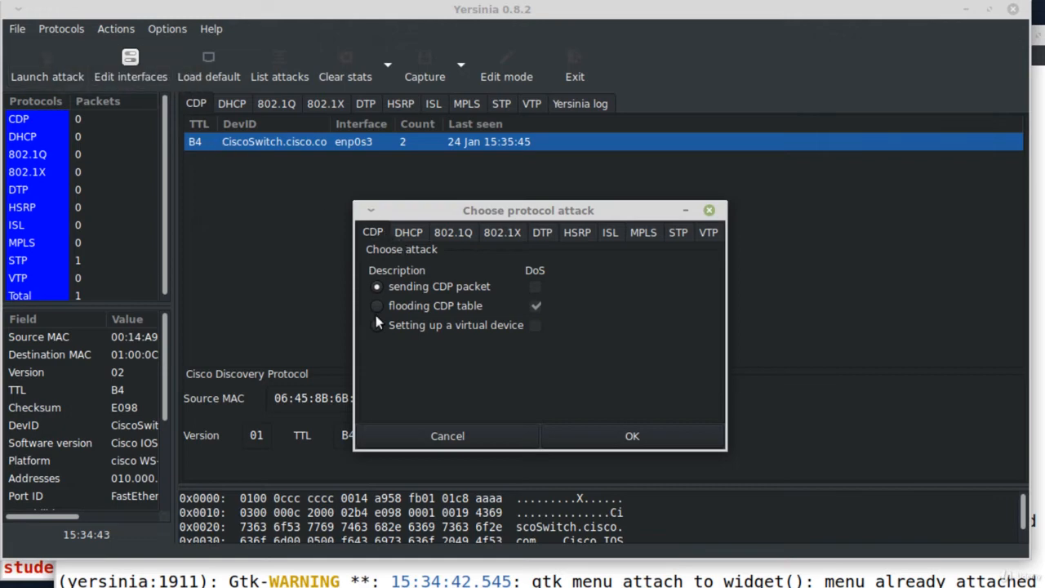
{"action": "left_click", "coordinate": [435, 306]}
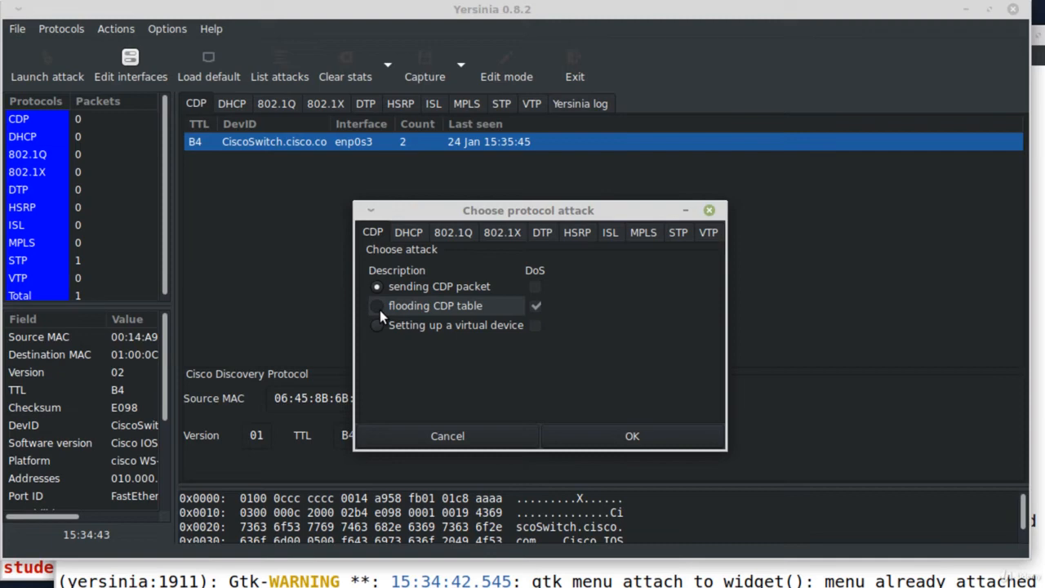
{"action": "left_click", "coordinate": [375, 306]}
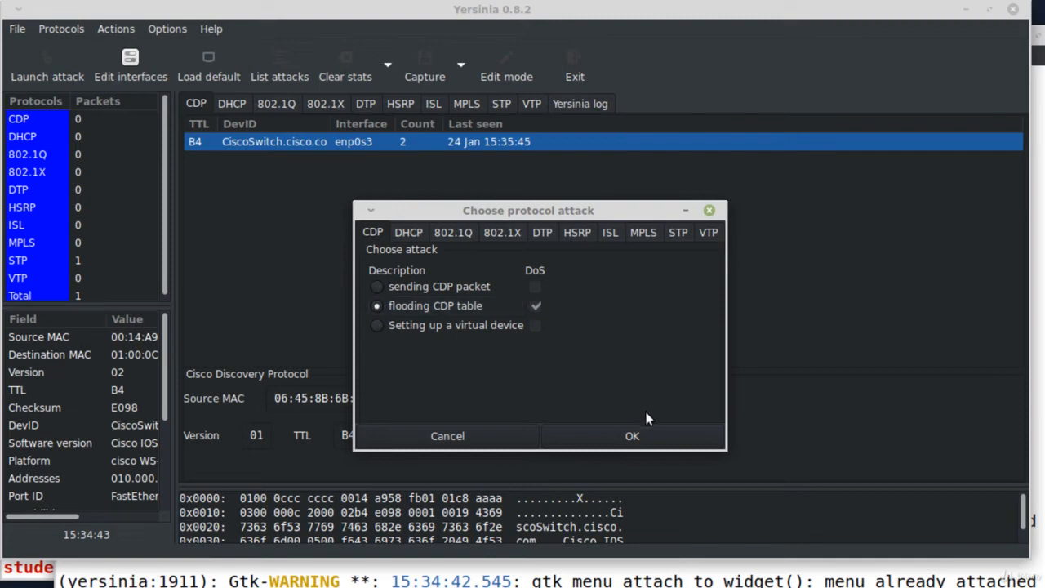
{"action": "left_click", "coordinate": [632, 435]}
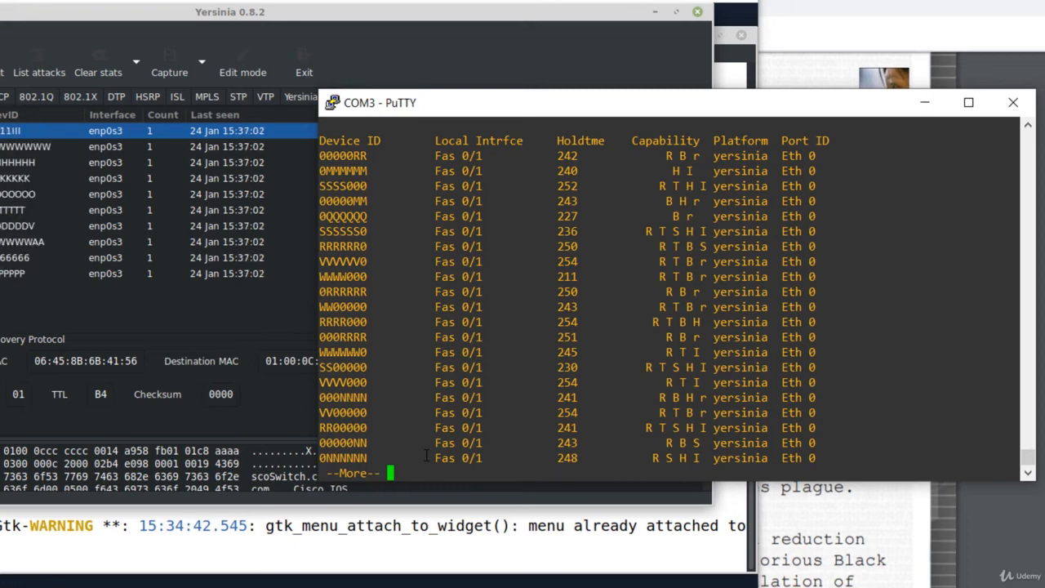
Page through the switch's CDP neighbor list filled with bogus yersinia entries
{"action": "key", "text": "space"}
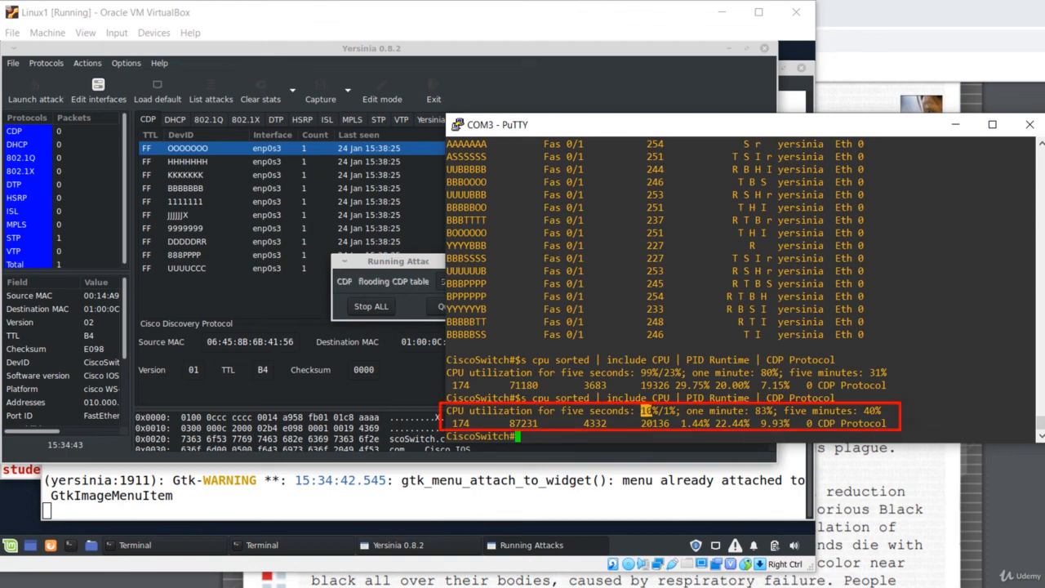
Rerun the show processes cpu command on the switch console after stopping the attack
{"action": "key", "text": "Return"}
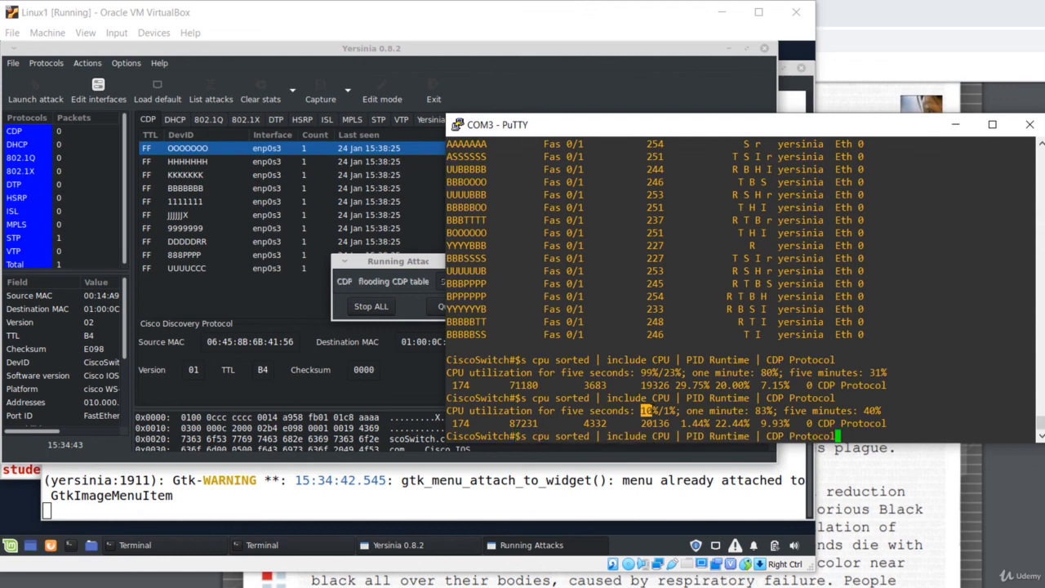